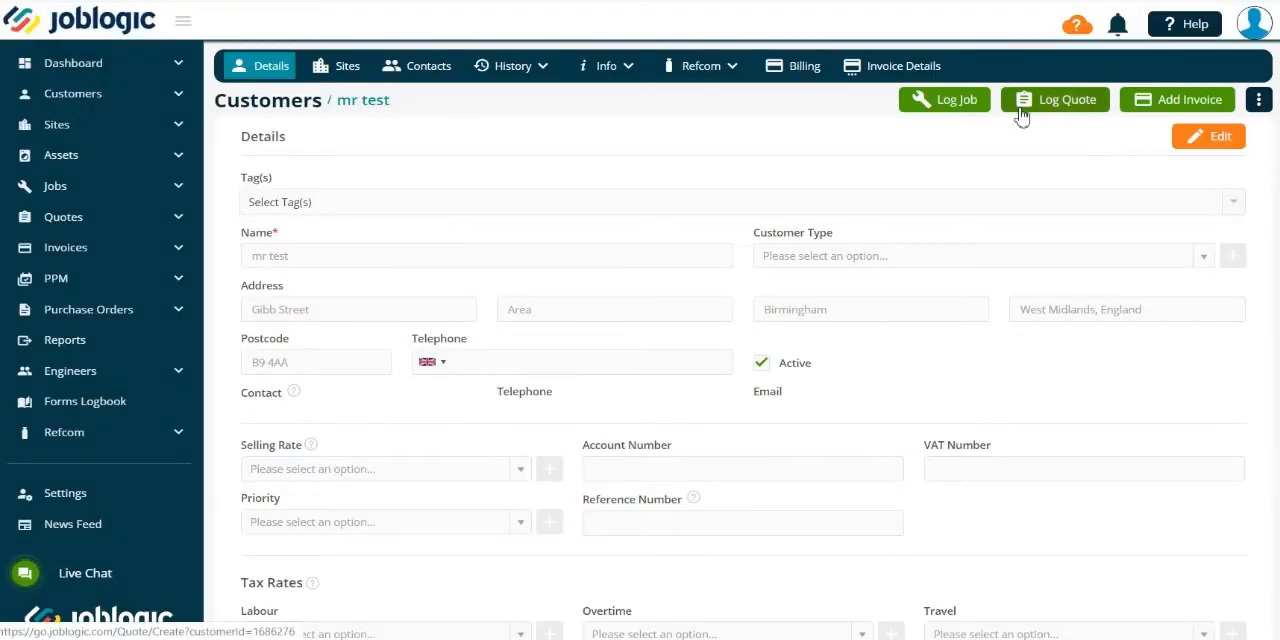
pyautogui.moveTo(583, 135)
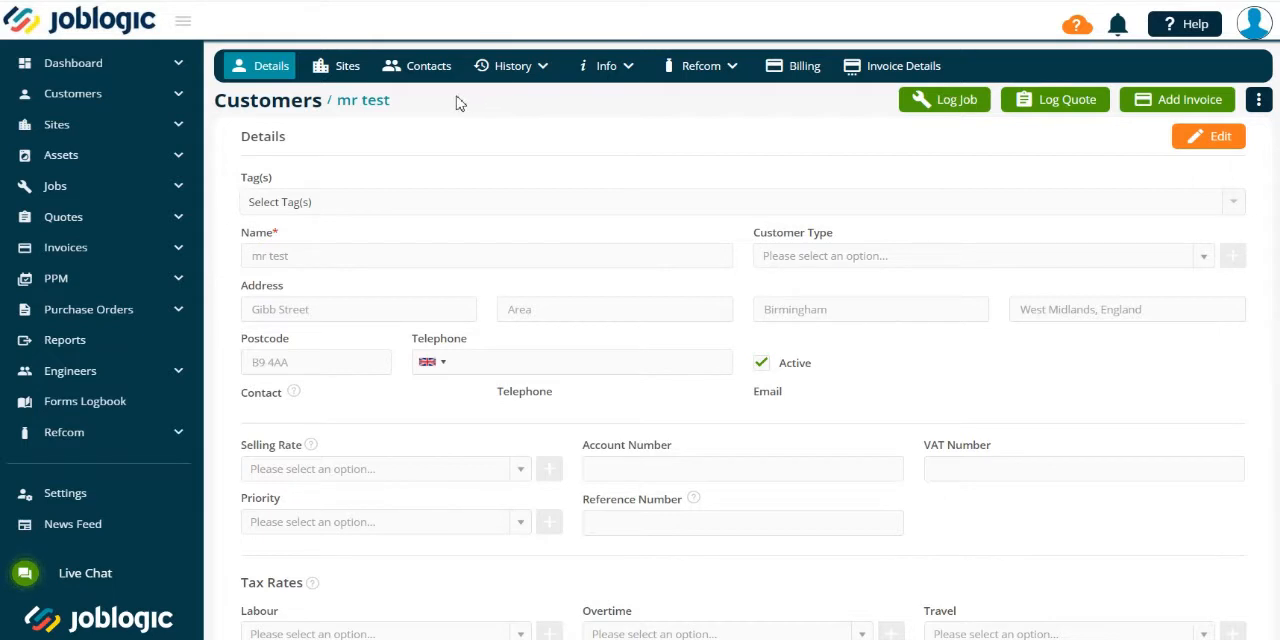
pyautogui.moveTo(438, 90)
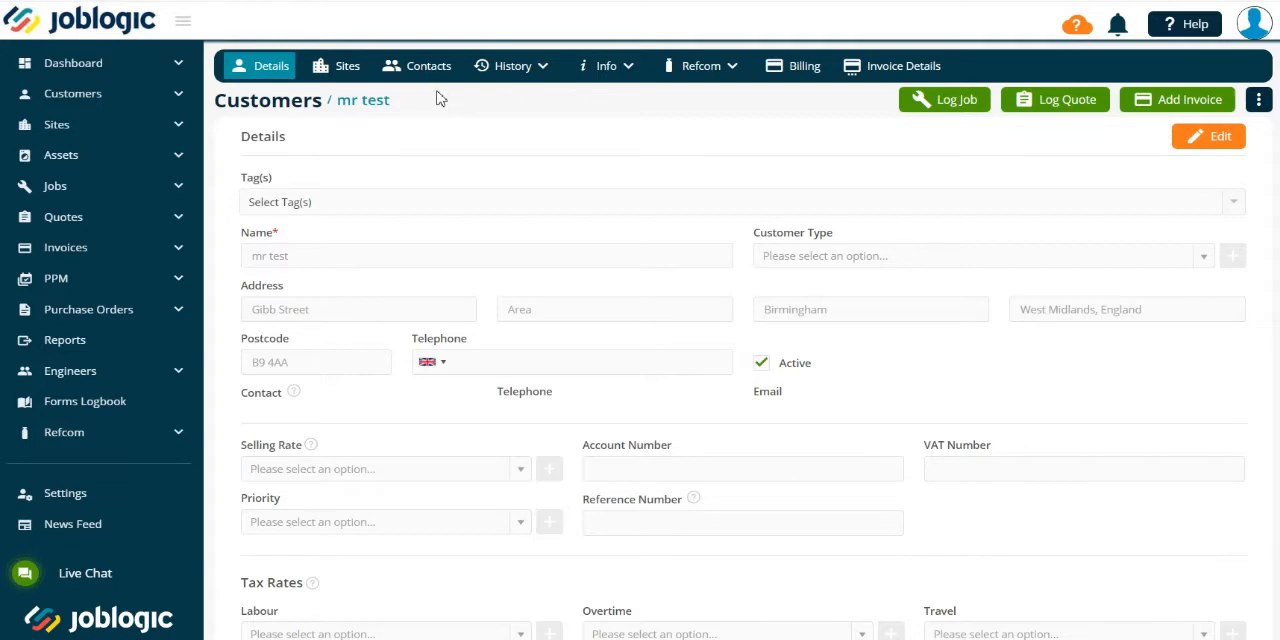
# - Show customer mr test's contacts list and start adding a new contact
pyautogui.click(428, 65)
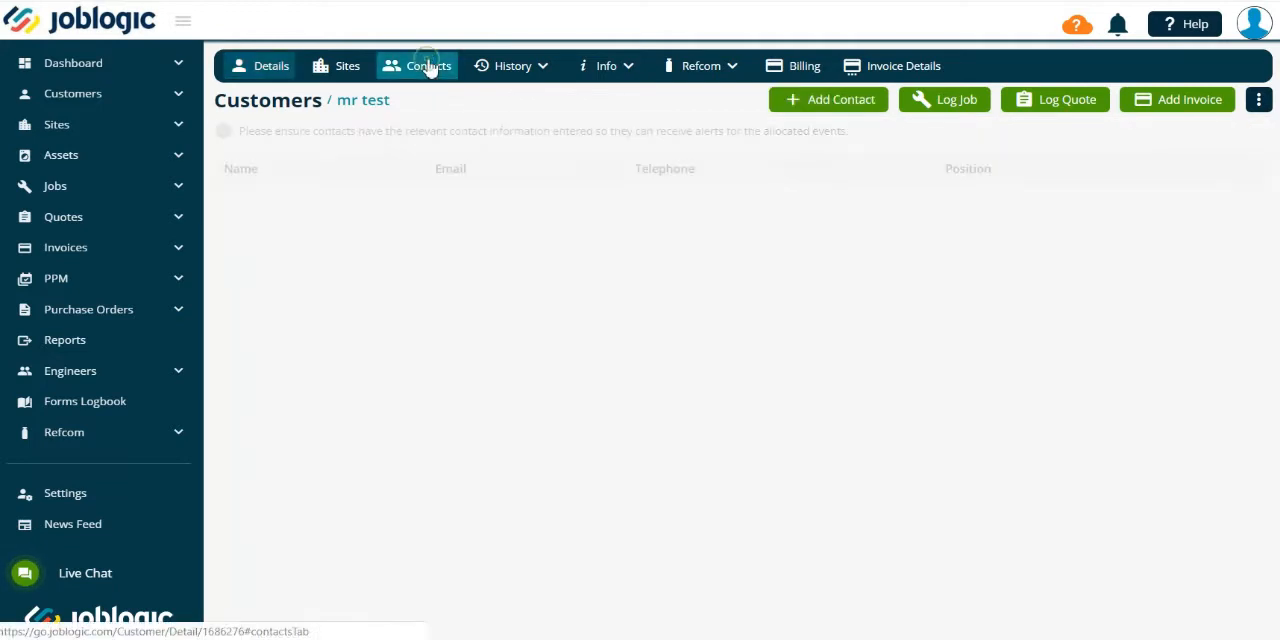
pyautogui.click(428, 65)
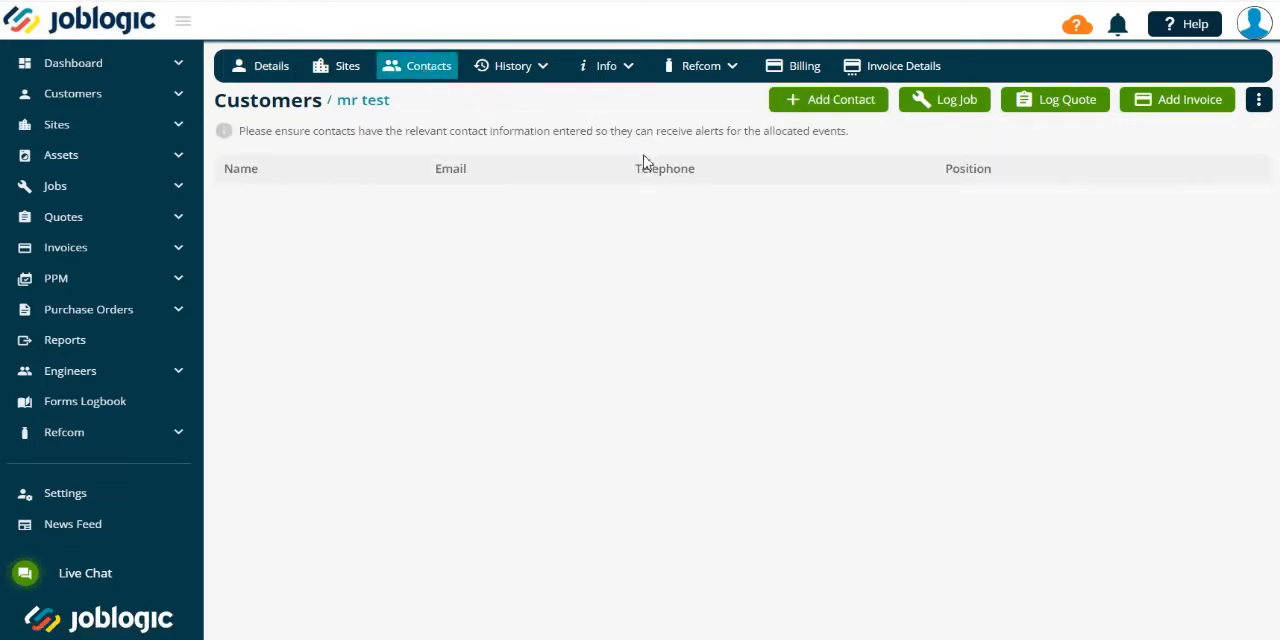
pyautogui.click(829, 99)
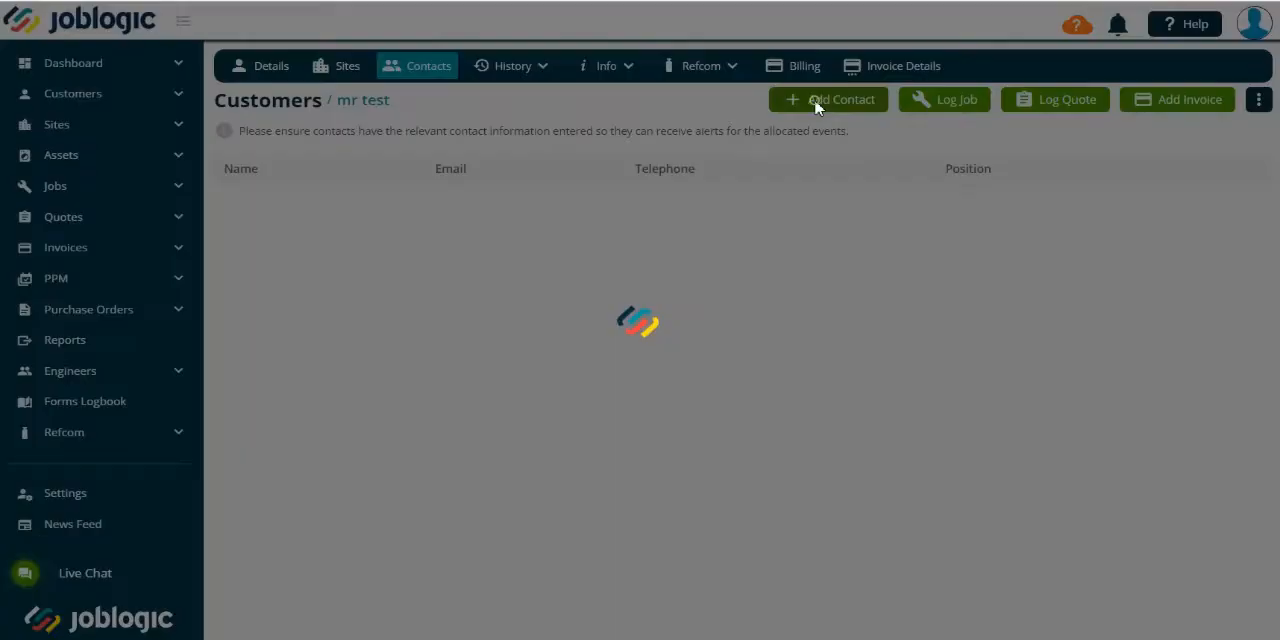
# - Enter contact Mr Test, mark as Primary Contact, and save
pyautogui.click(828, 99)
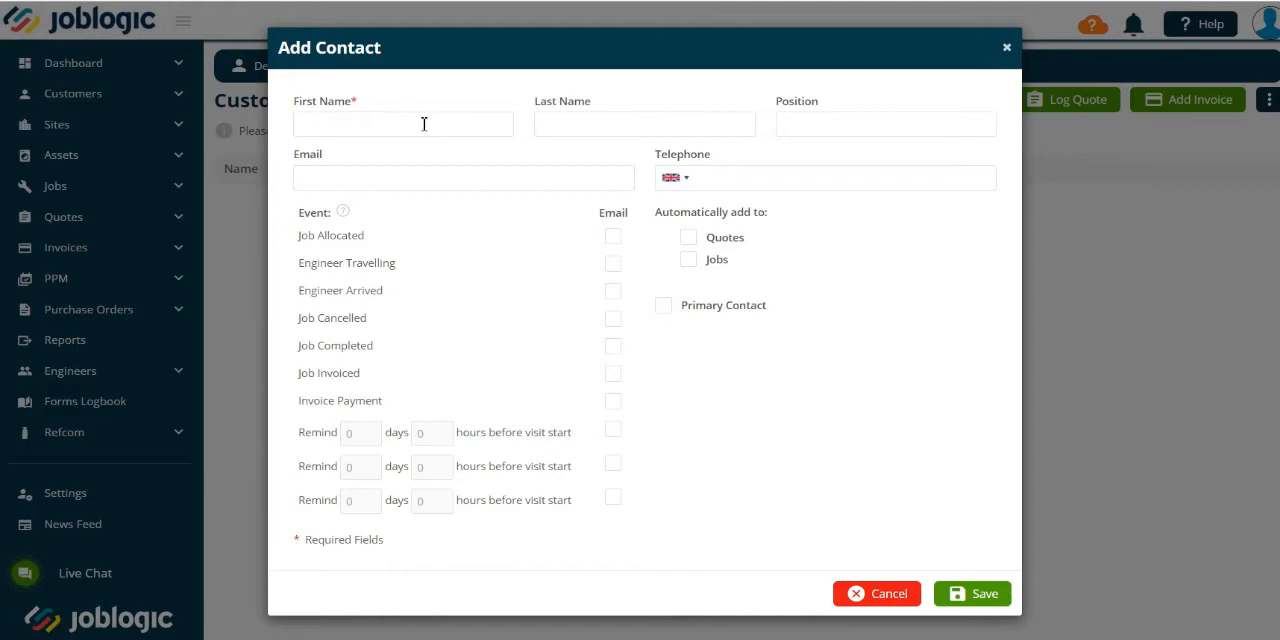
pyautogui.click(403, 123)
pyautogui.write('Mr')
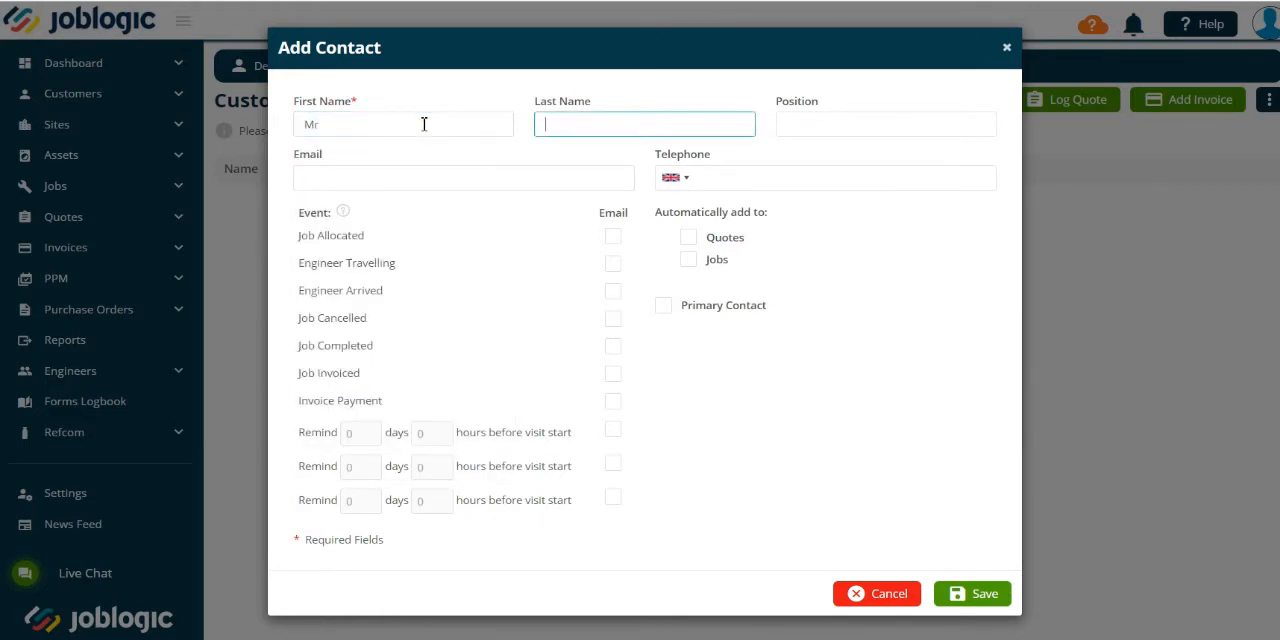
pyautogui.write('Test')
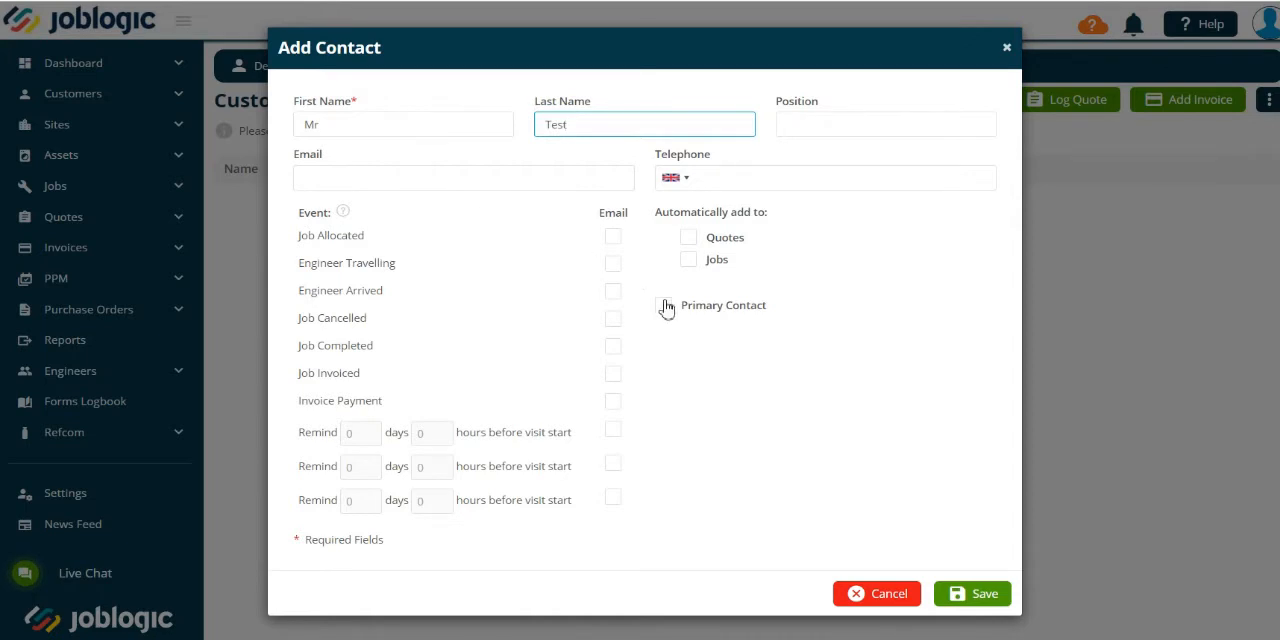
pyautogui.click(663, 305)
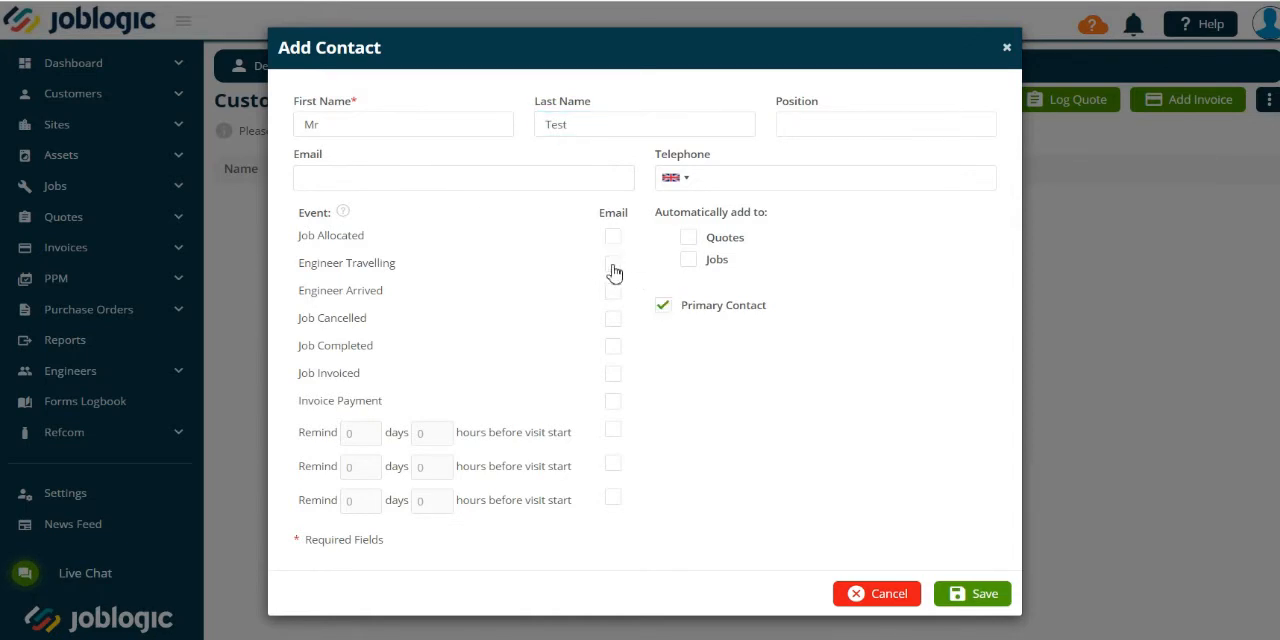
pyautogui.moveTo(813, 489)
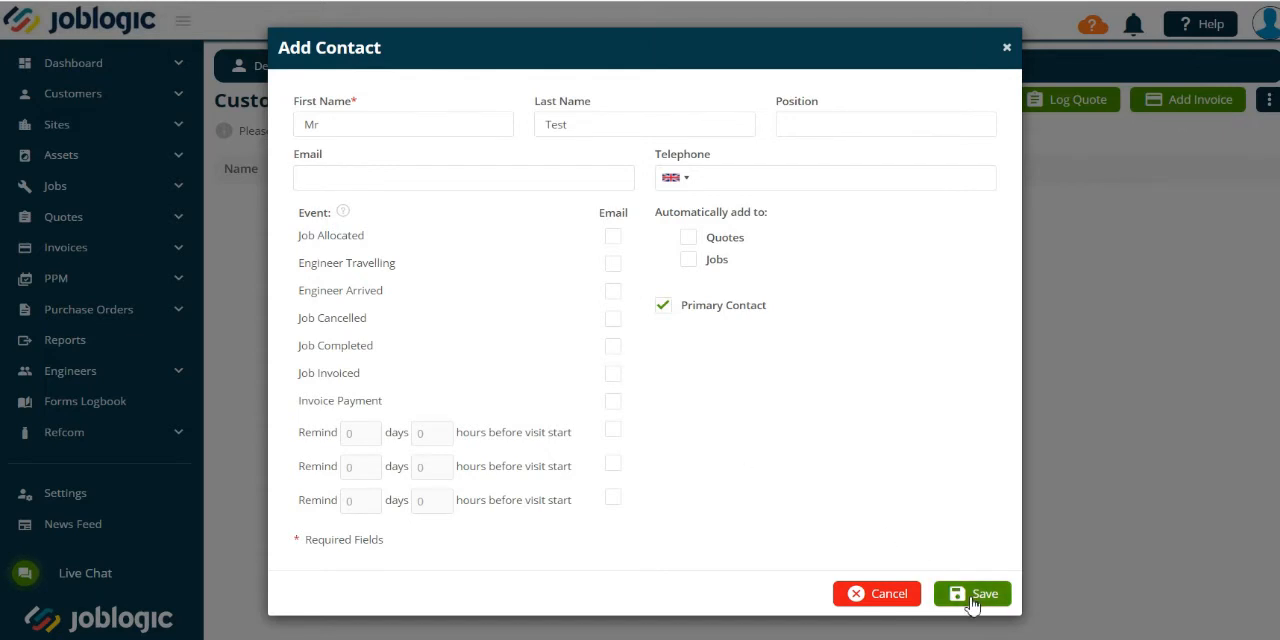
pyautogui.click(973, 593)
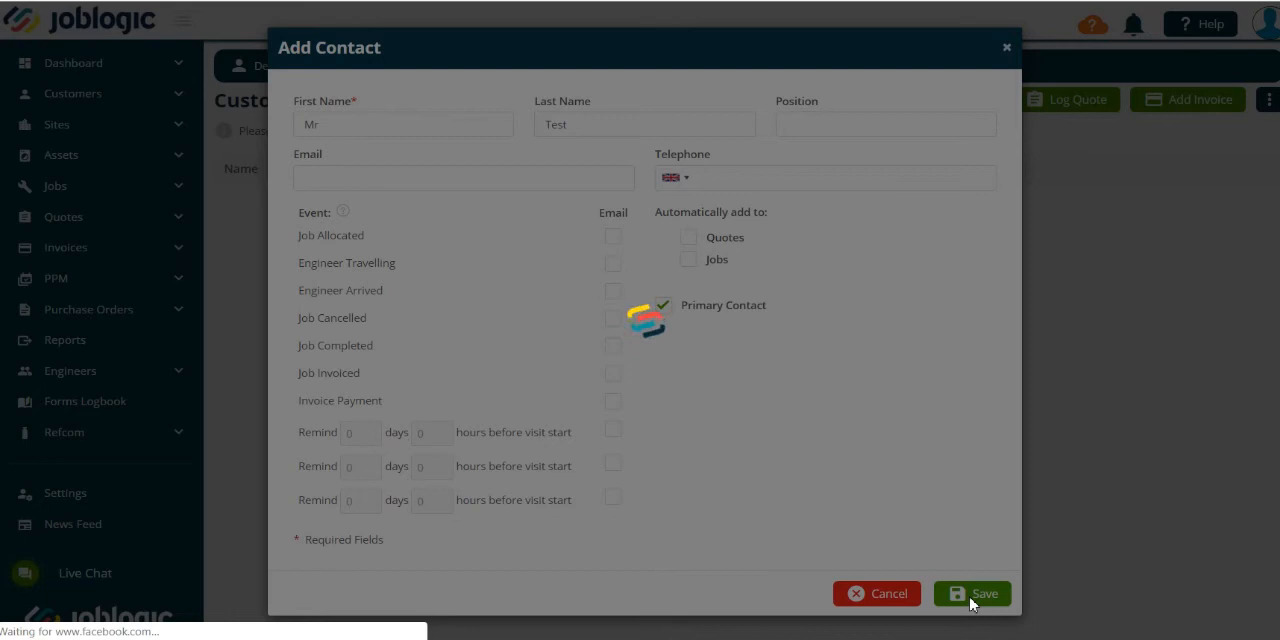
# - Confirm Mr Test now appears in mr test's Contacts tab
pyautogui.click(971, 593)
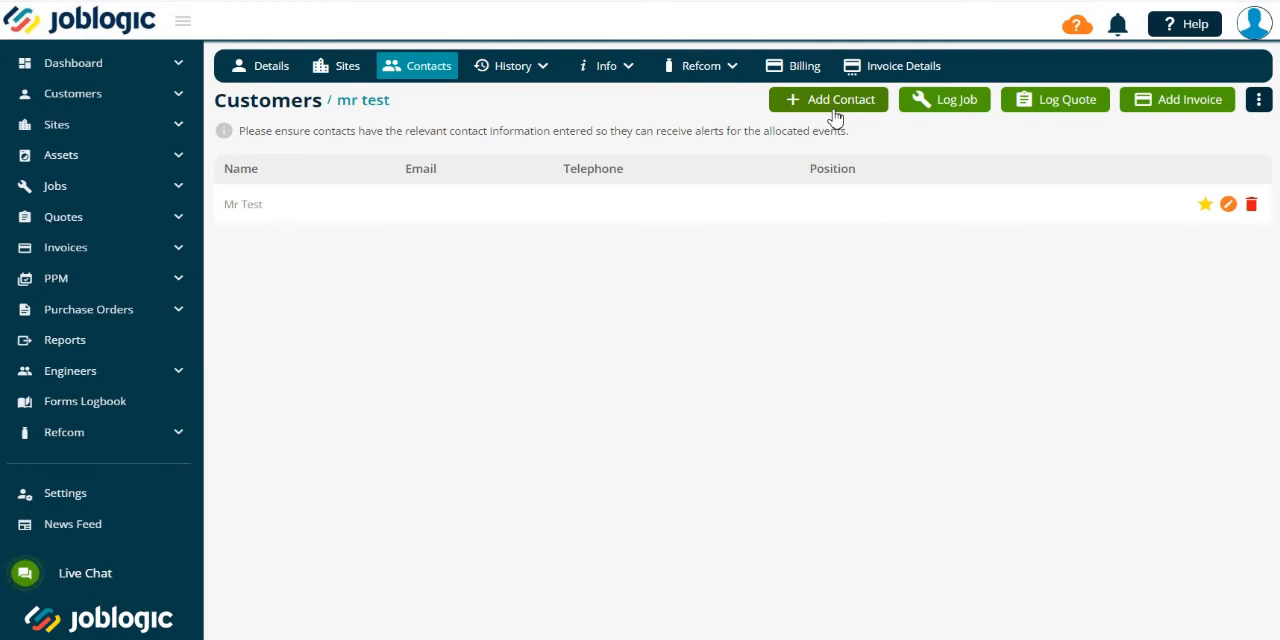
pyautogui.moveTo(863, 56)
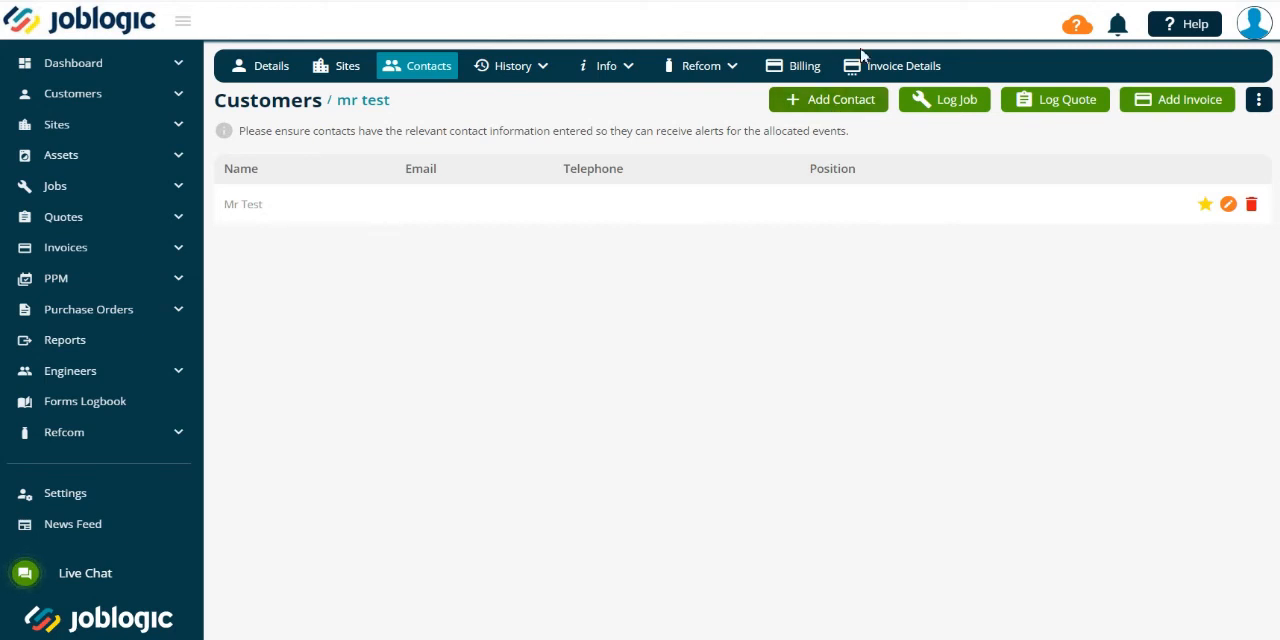